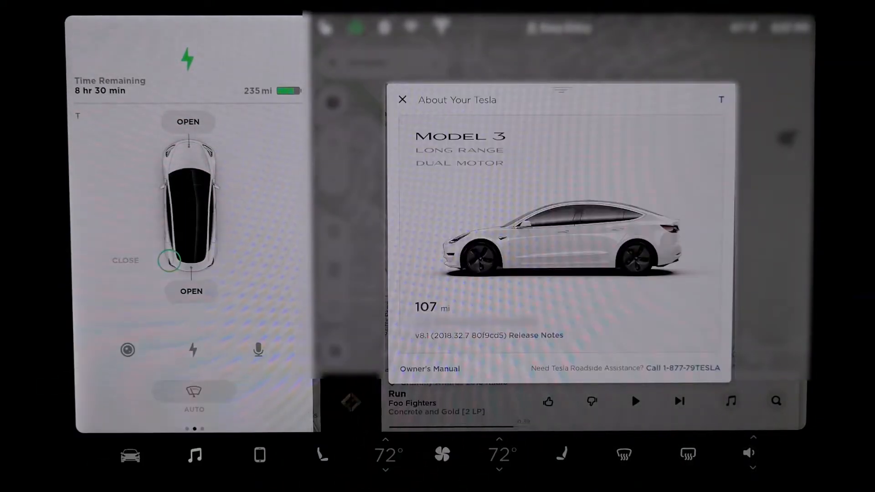
Dismiss the About Your Tesla details and bring up Quick Controls via the car icon
left_click(402, 100)
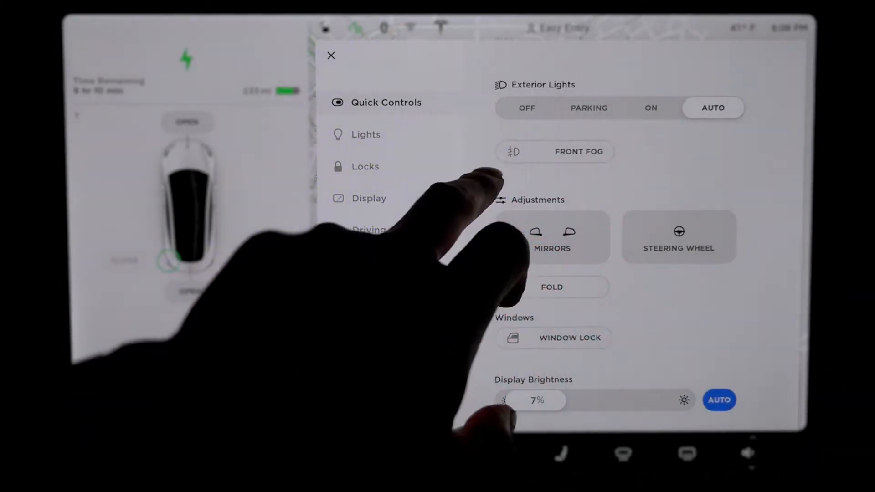
left_click(554, 151)
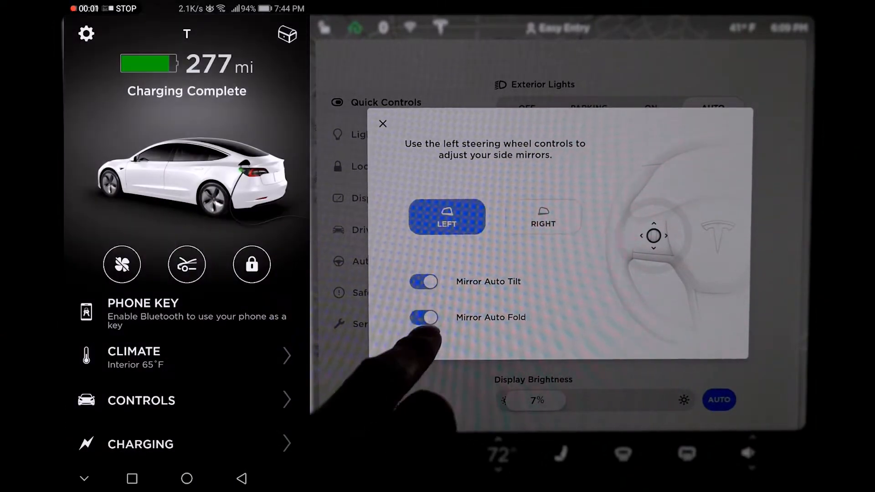
Close the mirror popup with Mirror Auto Tilt and Auto Fold left on
left_click(383, 123)
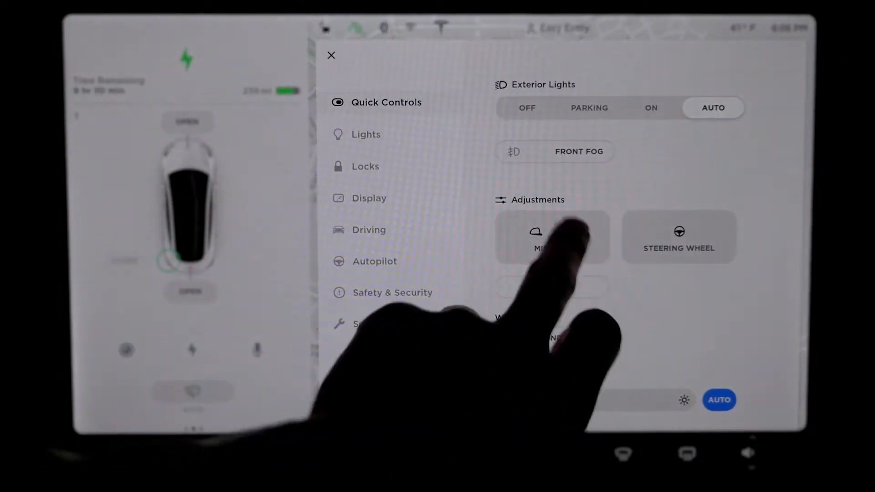
View the steering column adjustment guide and dismiss it back to Quick Controls
left_click(553, 237)
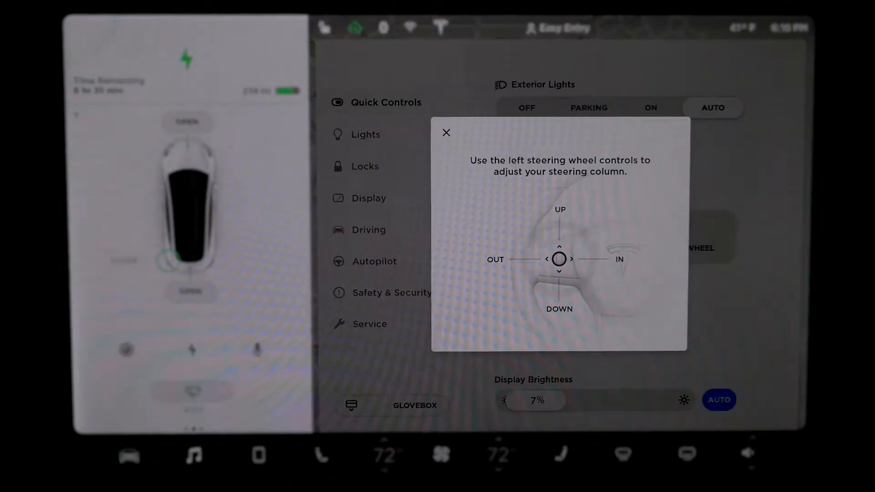
left_click(446, 133)
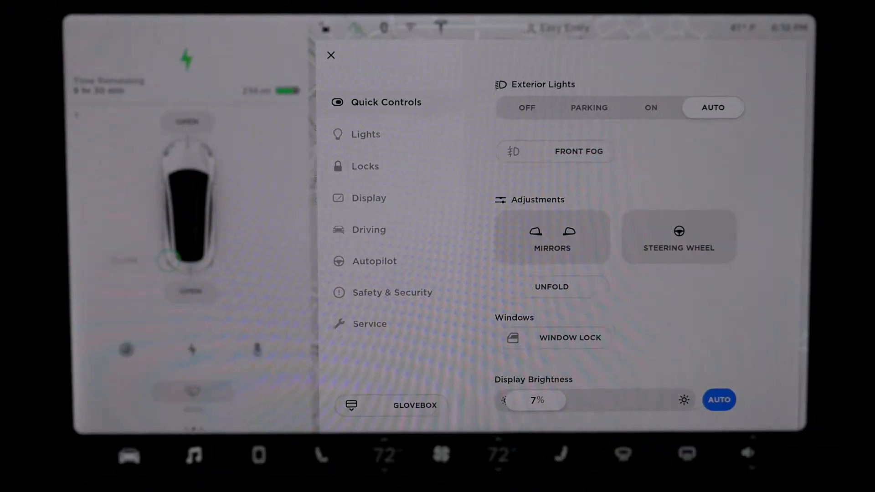
Unfold the side mirrors and fold them again
left_click(551, 287)
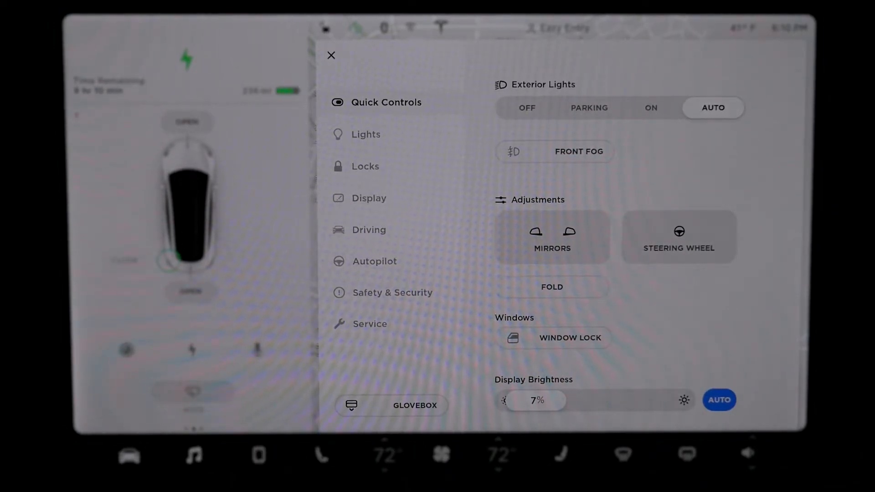
left_click(552, 287)
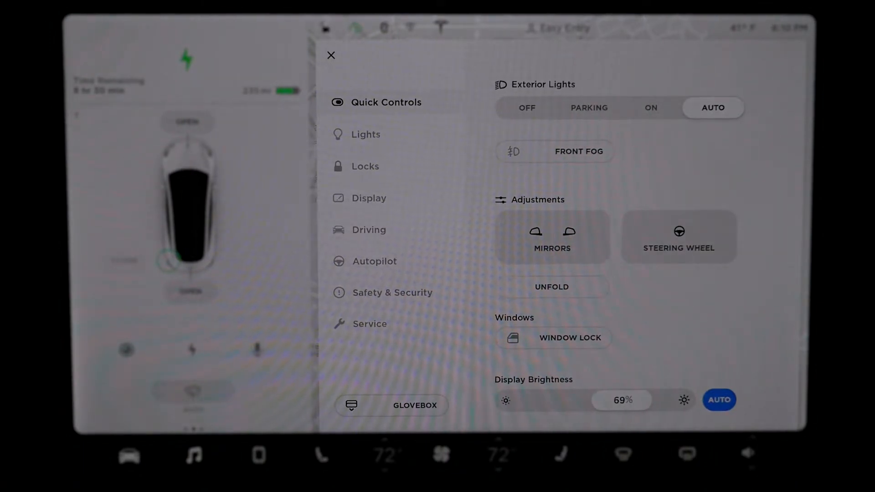
In Lights settings, set Dome Lights to Auto and switch Ambient Lights on
left_click(365, 134)
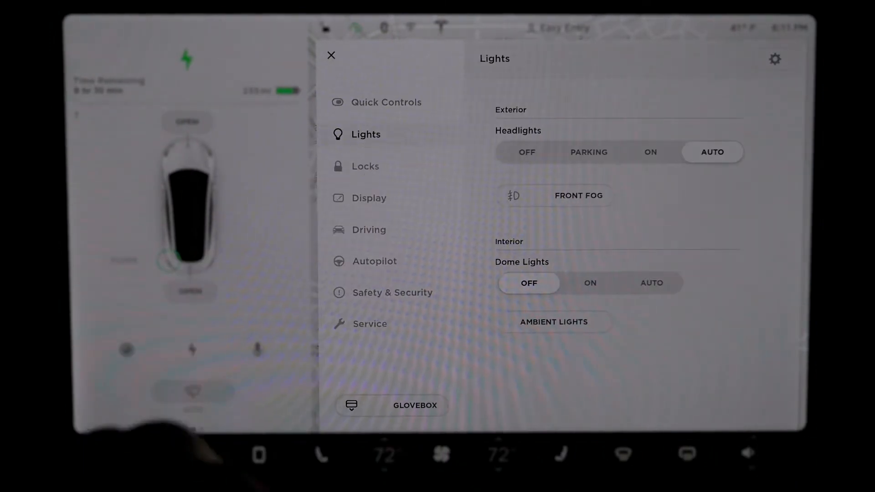
left_click(590, 283)
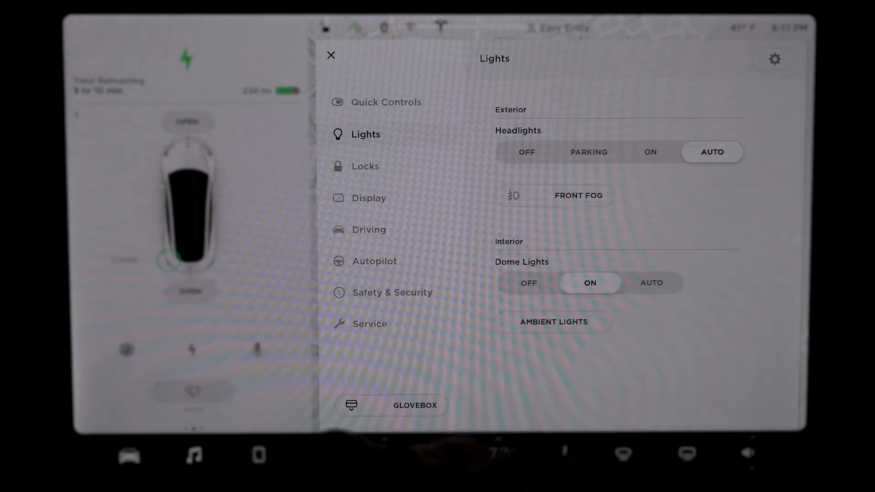
left_click(651, 283)
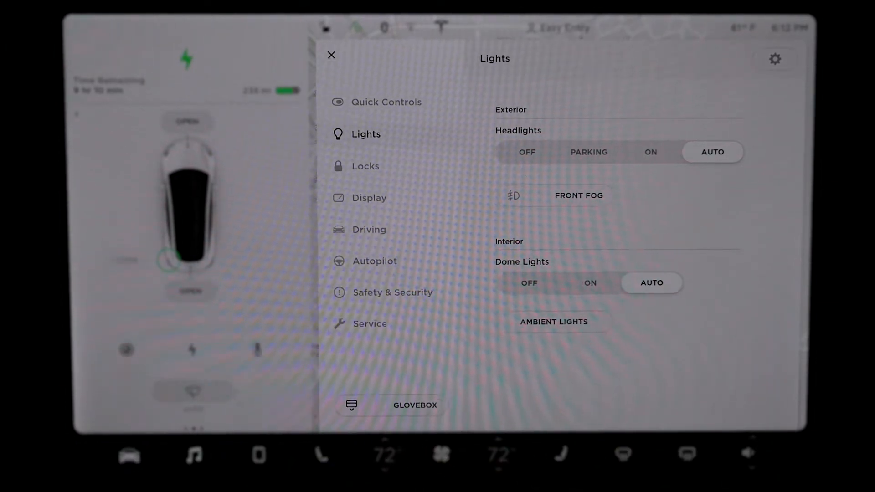
left_click(331, 56)
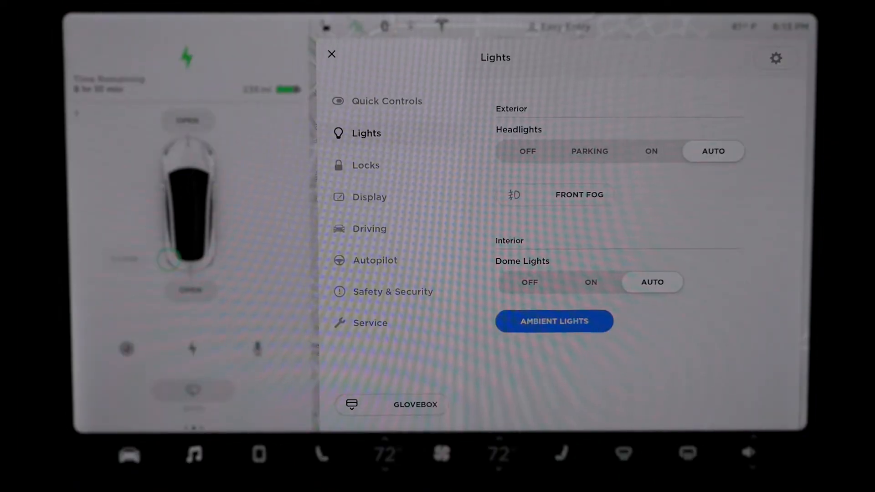
left_click(366, 165)
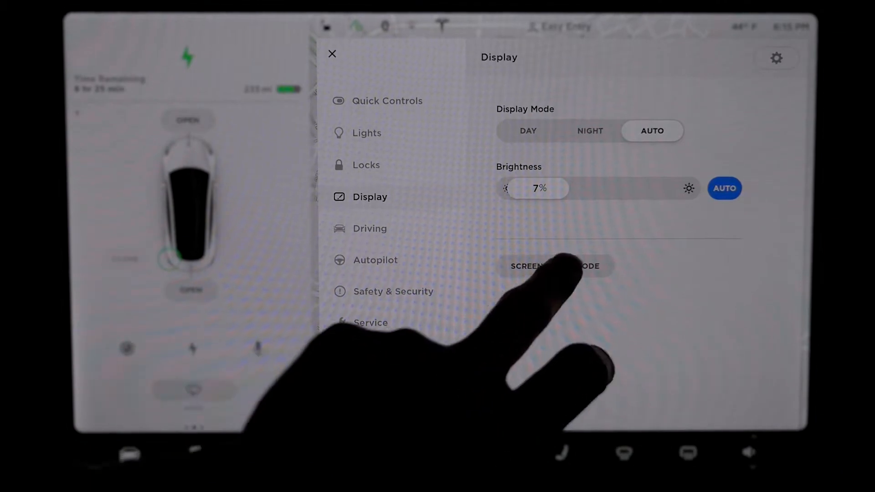
Start Screen Cleaning Mode from the Display page so the screen goes dark
left_click(555, 265)
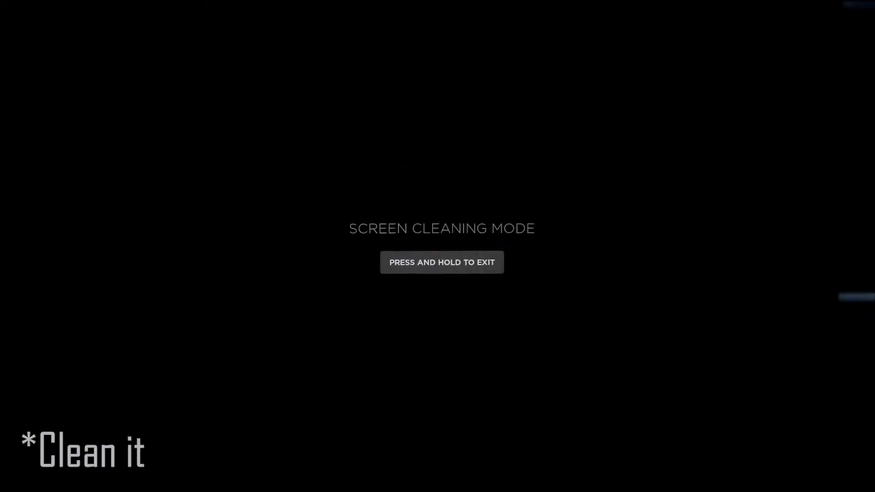